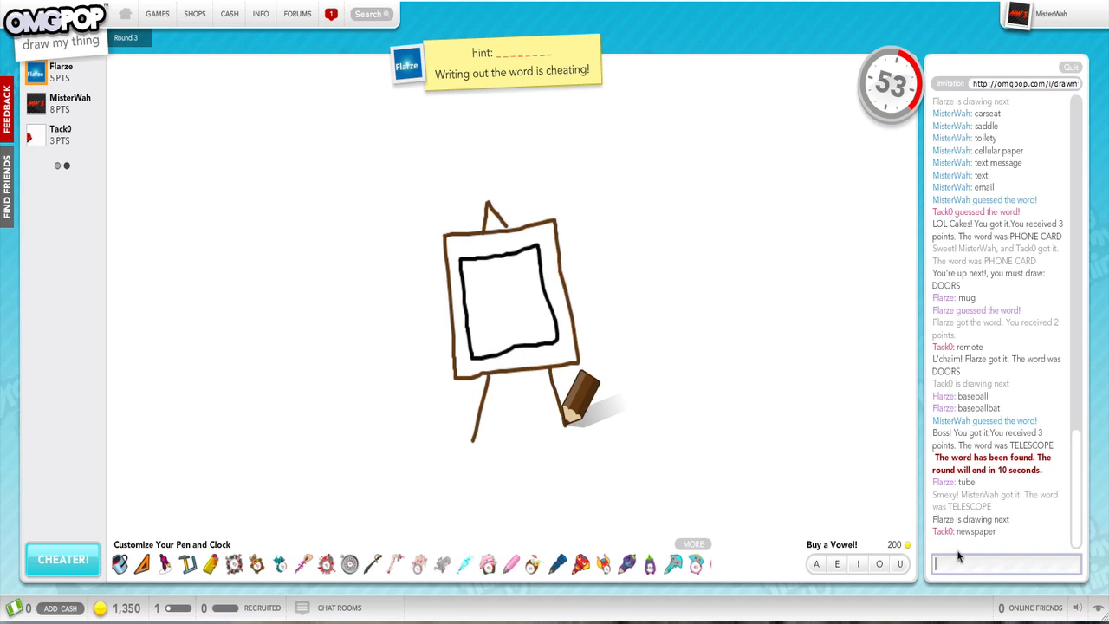
Step: Guess the easel drawing with television, art, canvas, then painting in chat
text(televis)
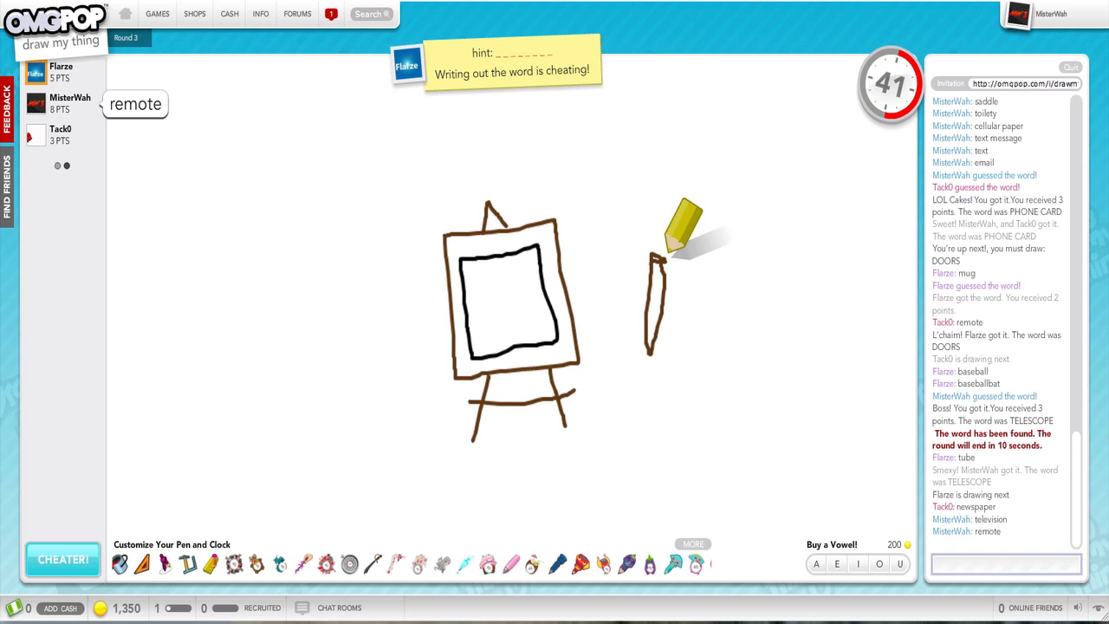
text(ar)
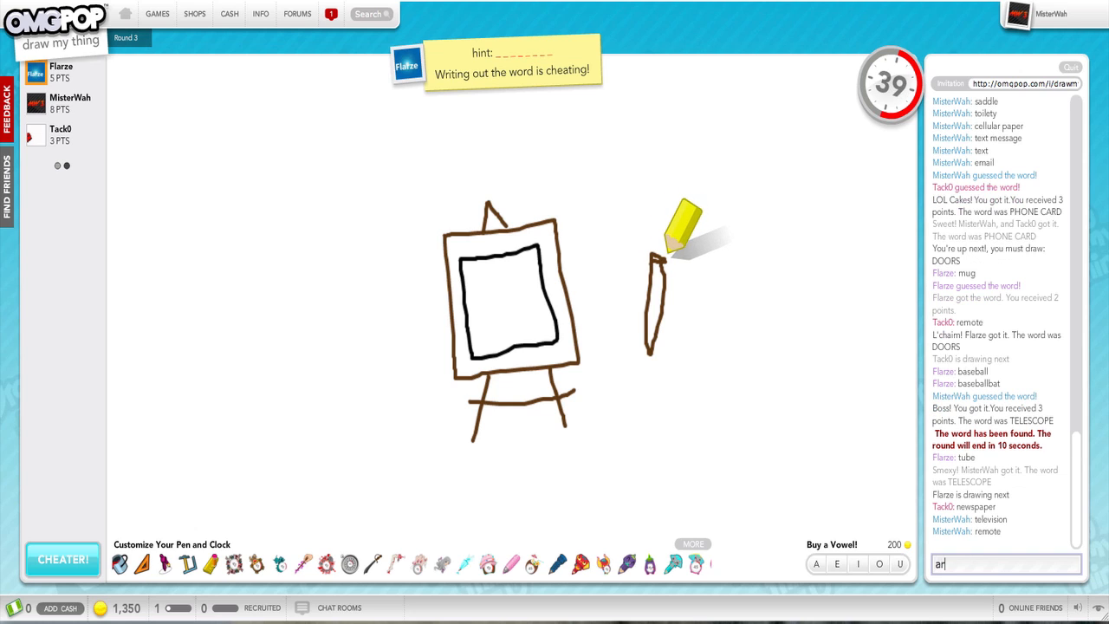
text(canv)
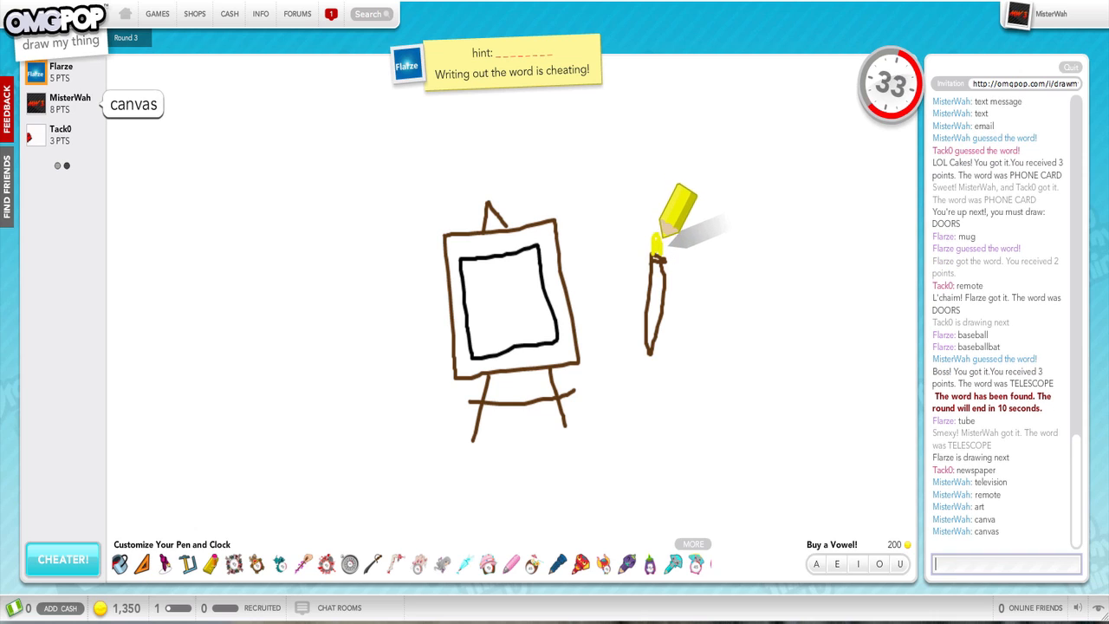
text(paint)
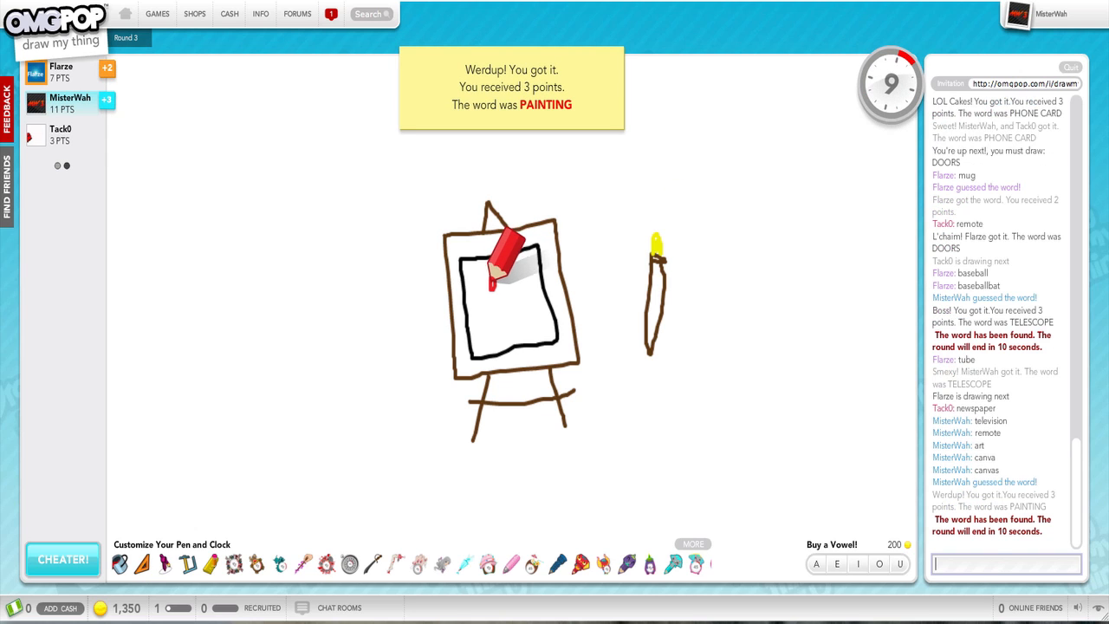
drag(498, 268, 532, 295)
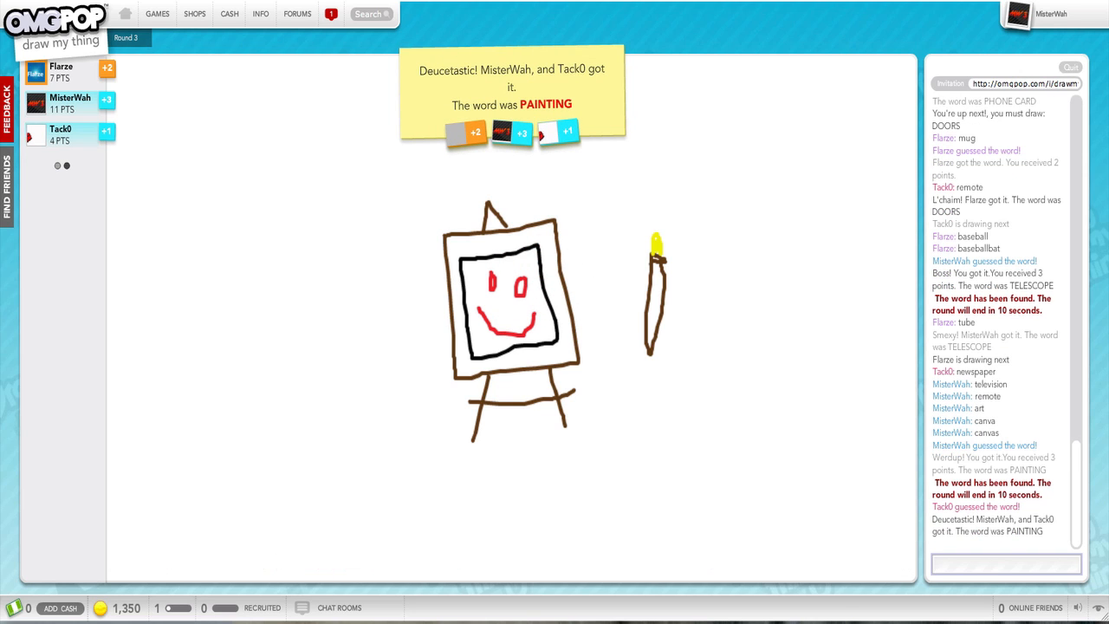
click(1005, 564)
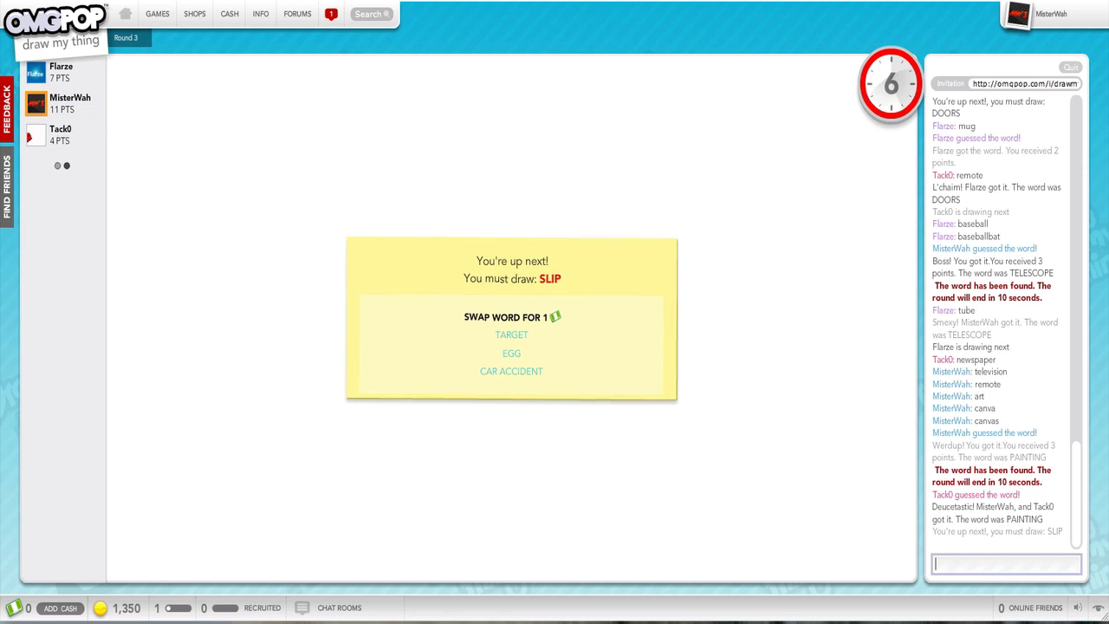
mouse_move(743, 301)
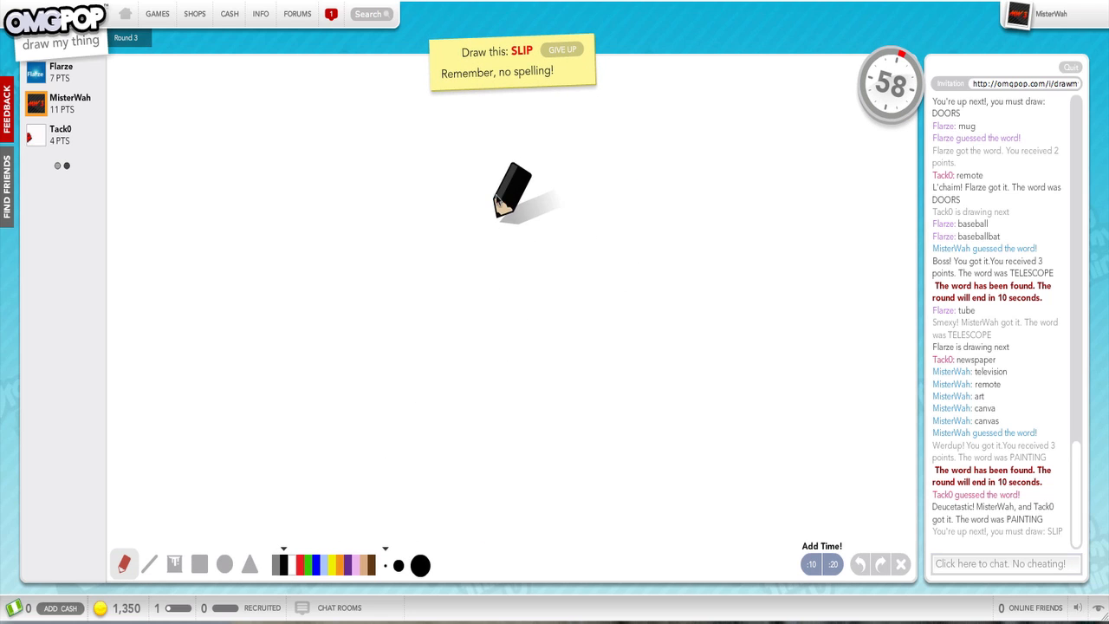
Step: Draw a stick figure with round head, bent leg, blue shoes and a side mark
drag(511, 182, 464, 256)
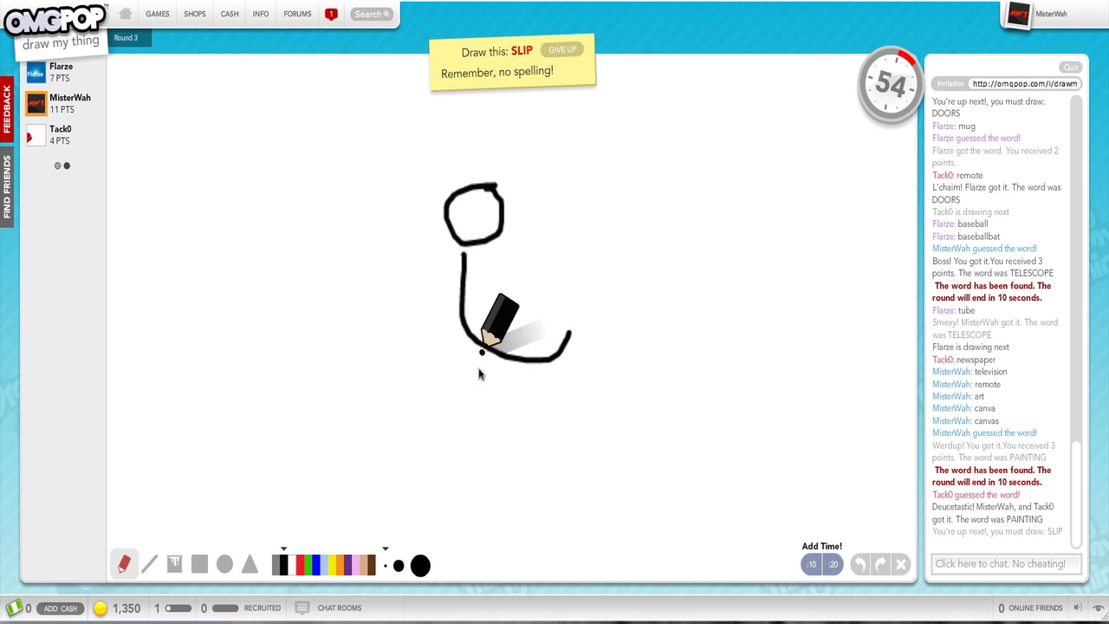
drag(480, 355, 520, 424)
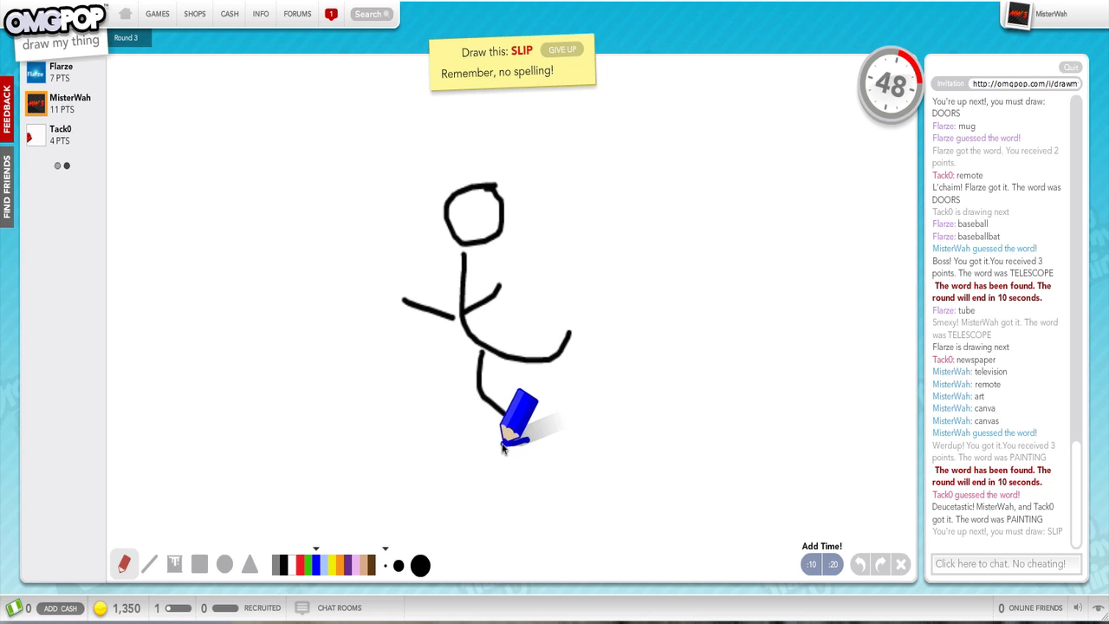
drag(493, 451, 537, 468)
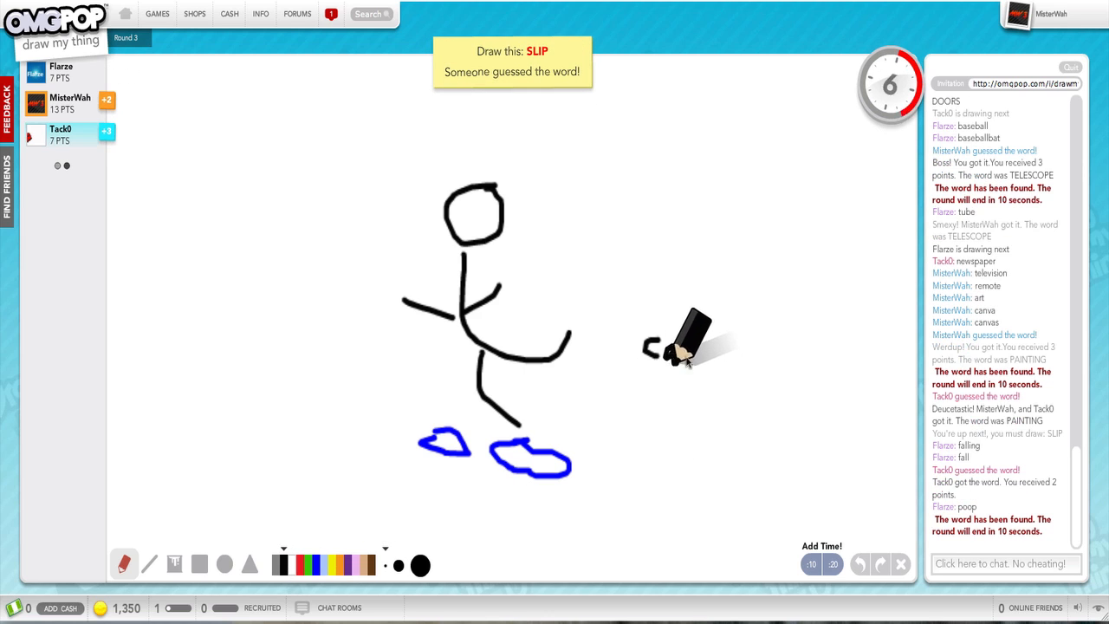
drag(658, 347, 745, 364)
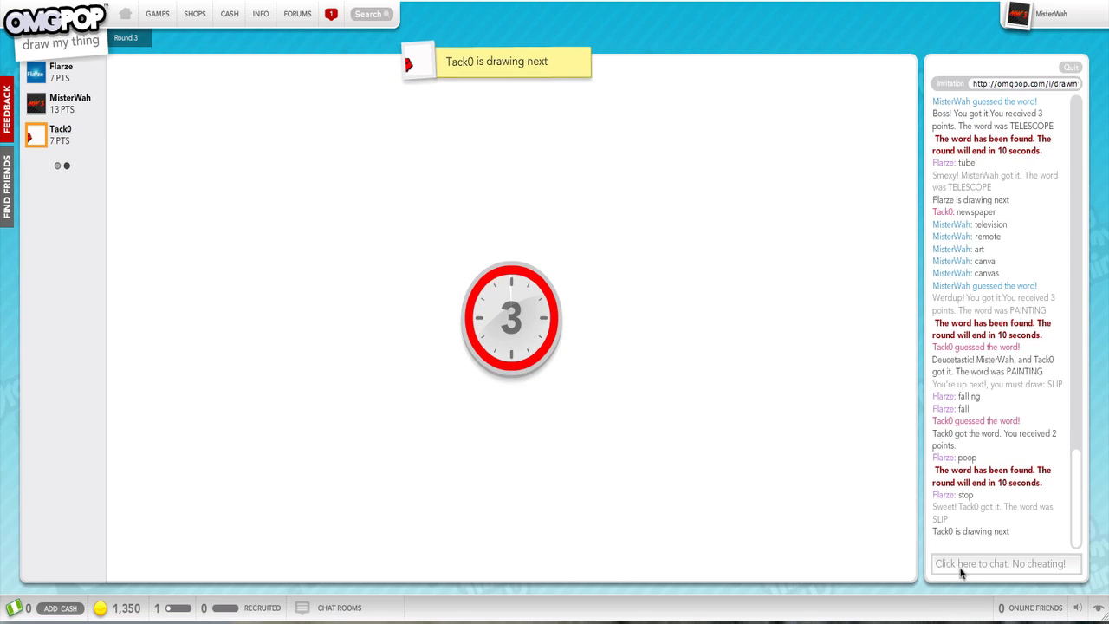
Step: Start typing a guess beginning with 'c' in the chat box
click(1005, 563)
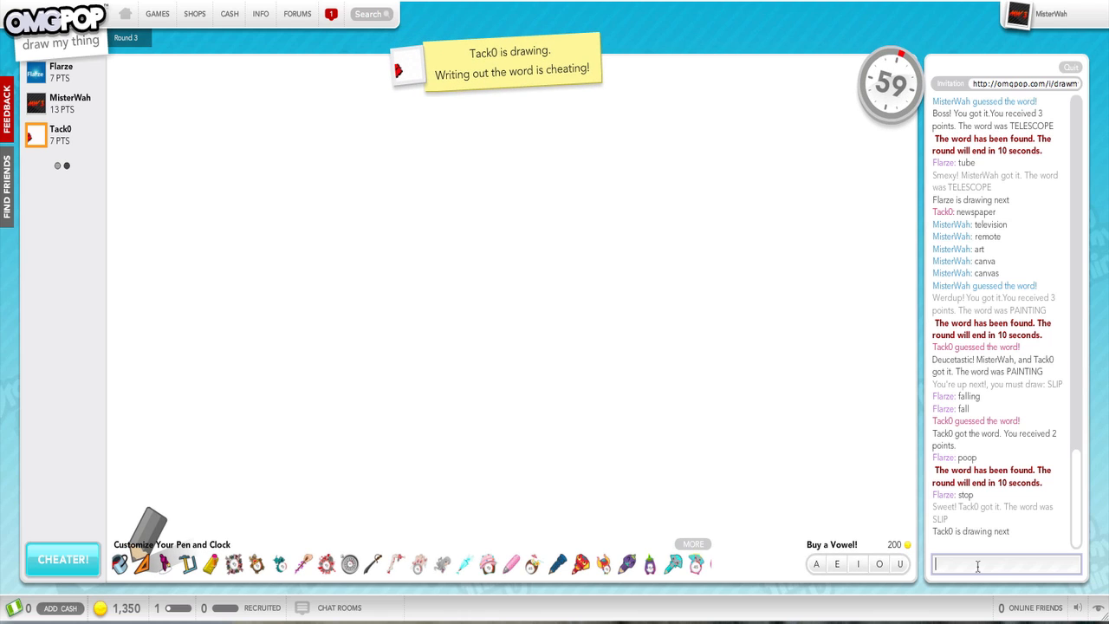
text(c)
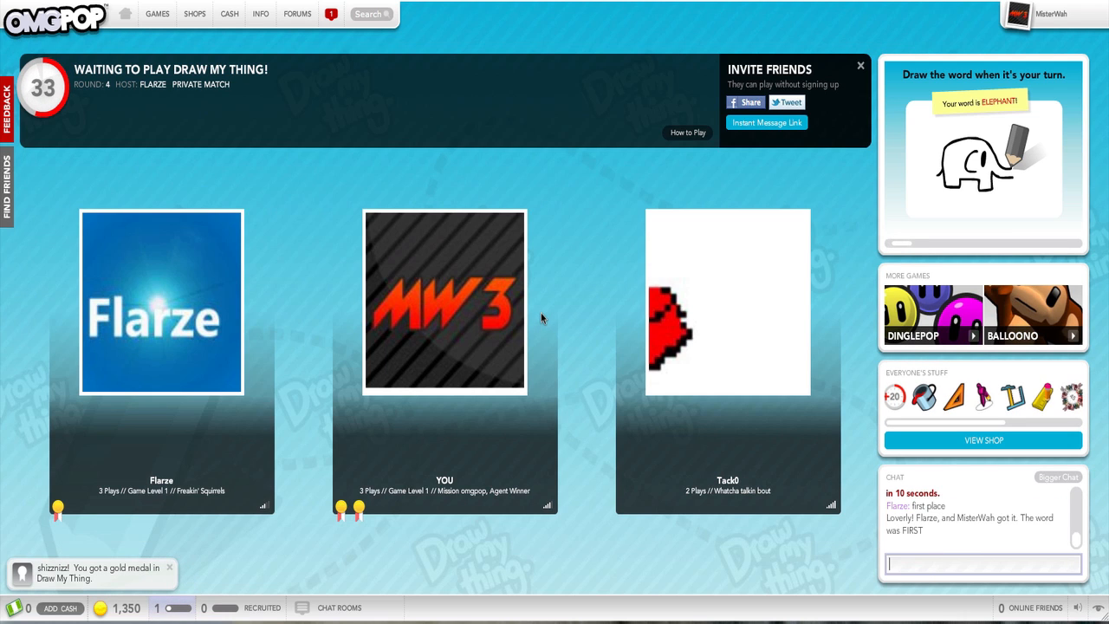
mouse_move(530, 347)
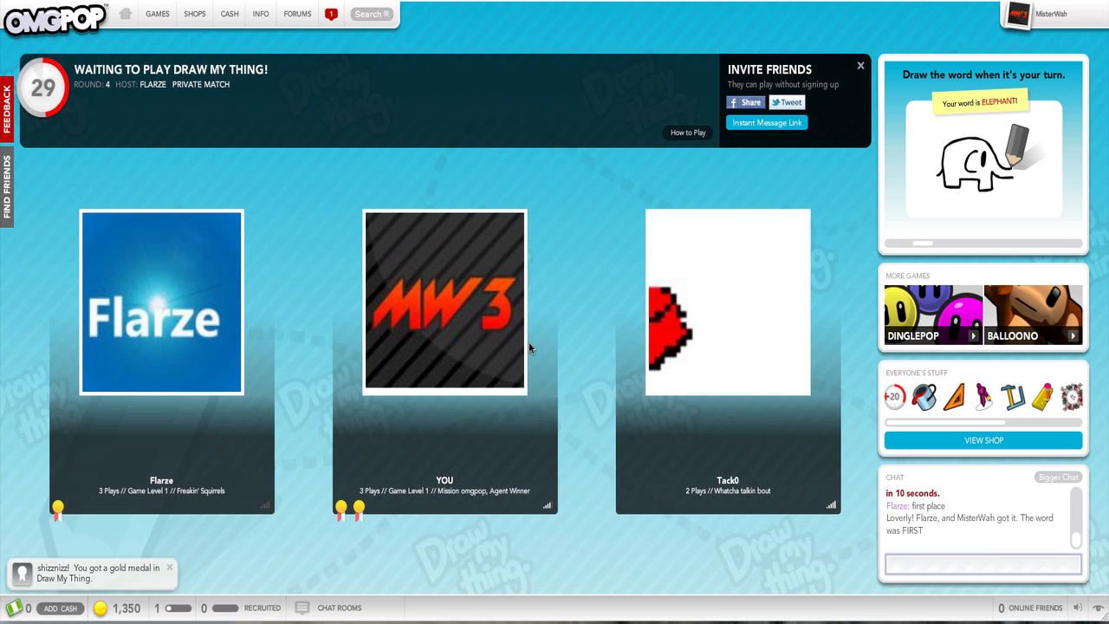
mouse_move(207, 312)
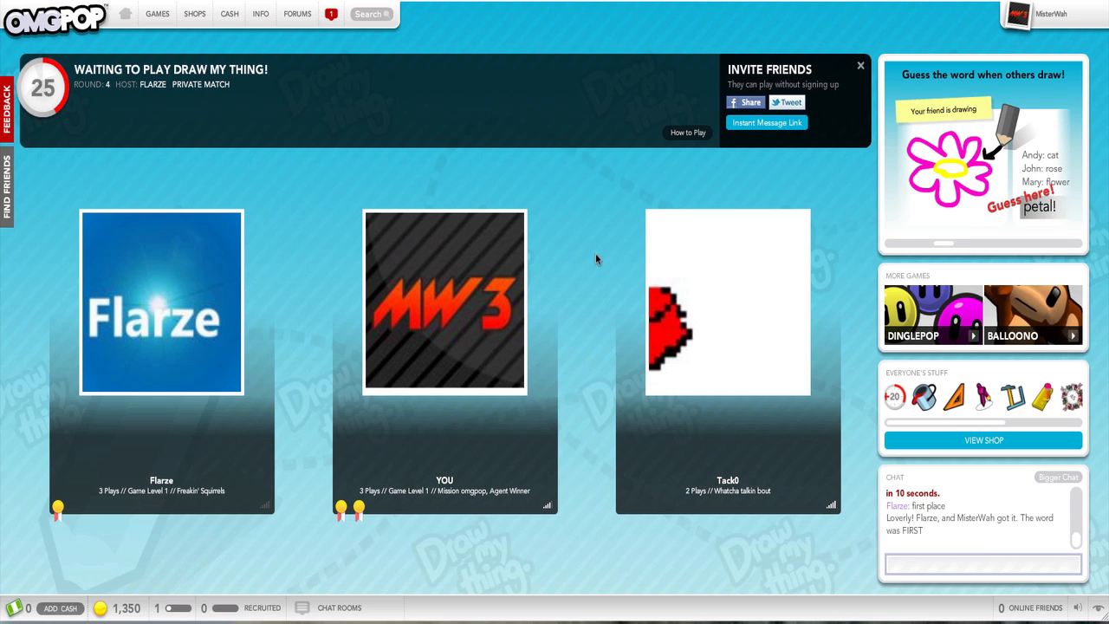
mouse_move(637, 298)
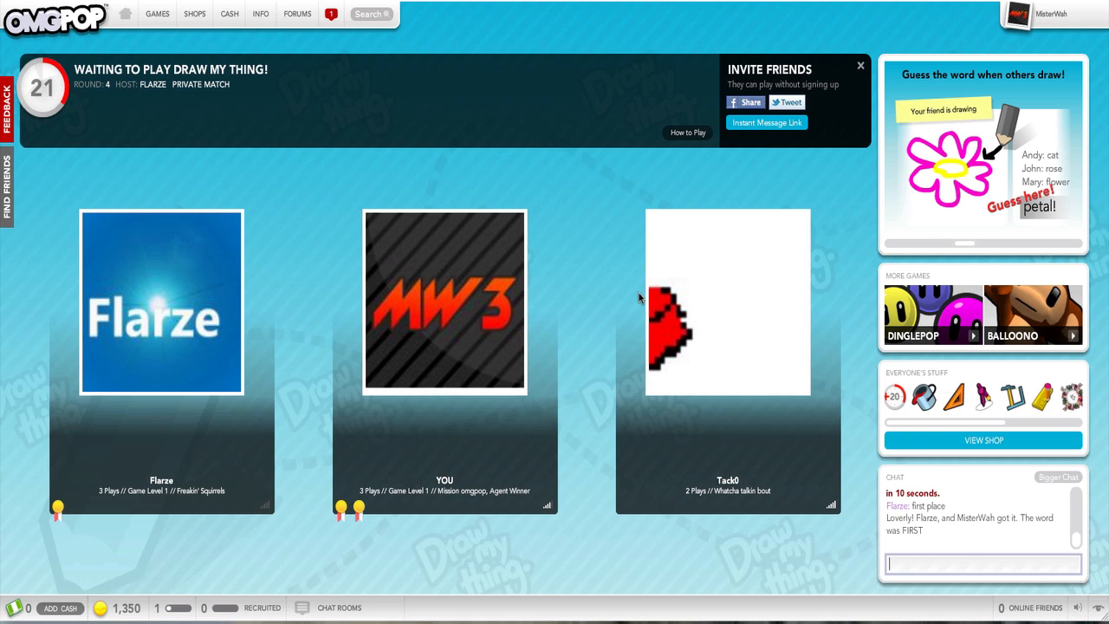
Step: Send the message 'TITTIE' to the lobby chat
text(TITTIE)
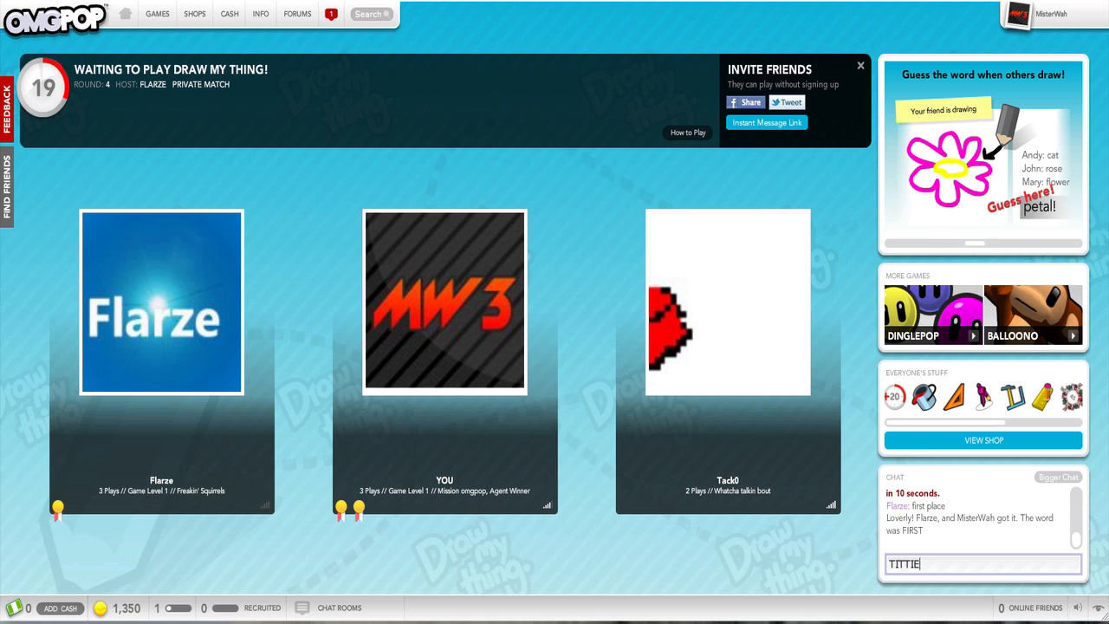
key(enter)
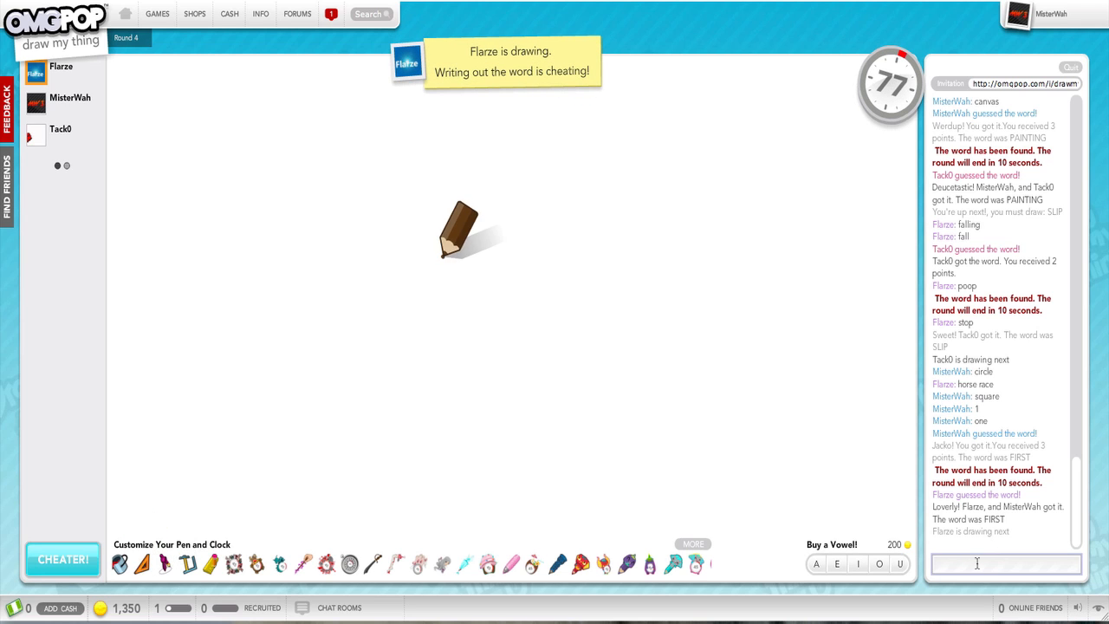
Step: Guess the loaf drawing with flashlight, ch…, 'log of poop', then sliced bread
drag(442, 254, 620, 234)
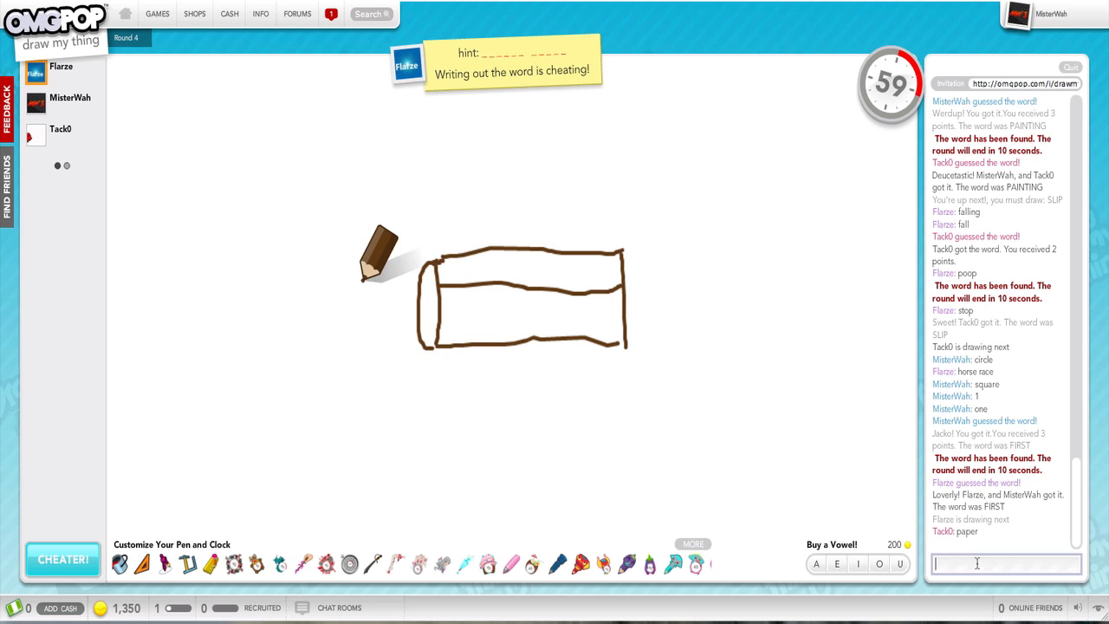
text(fleshlig)
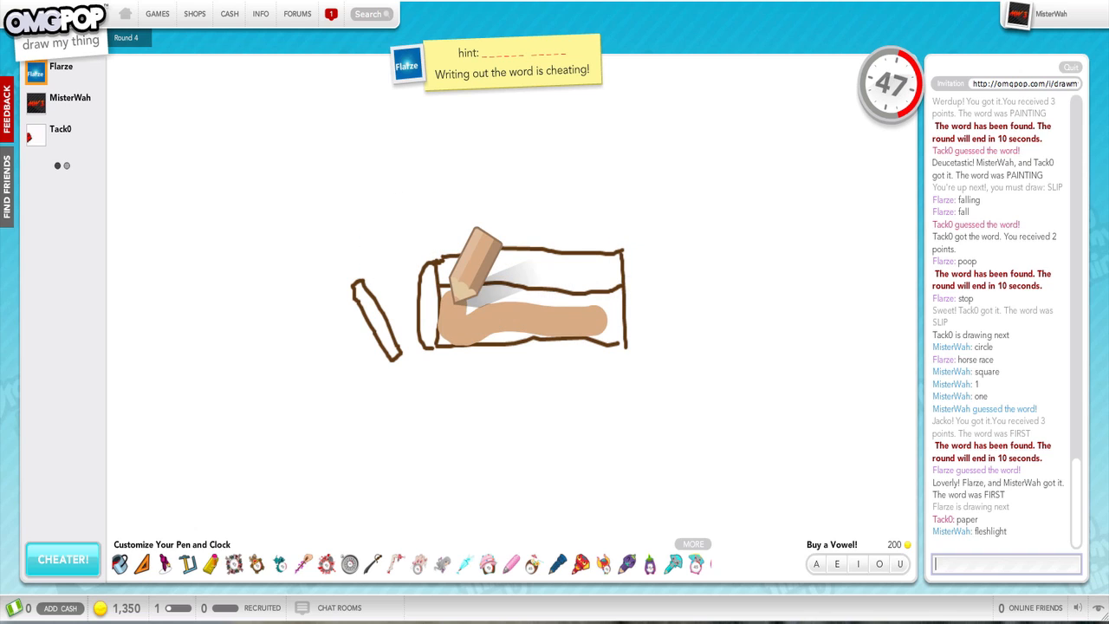
text(ch)
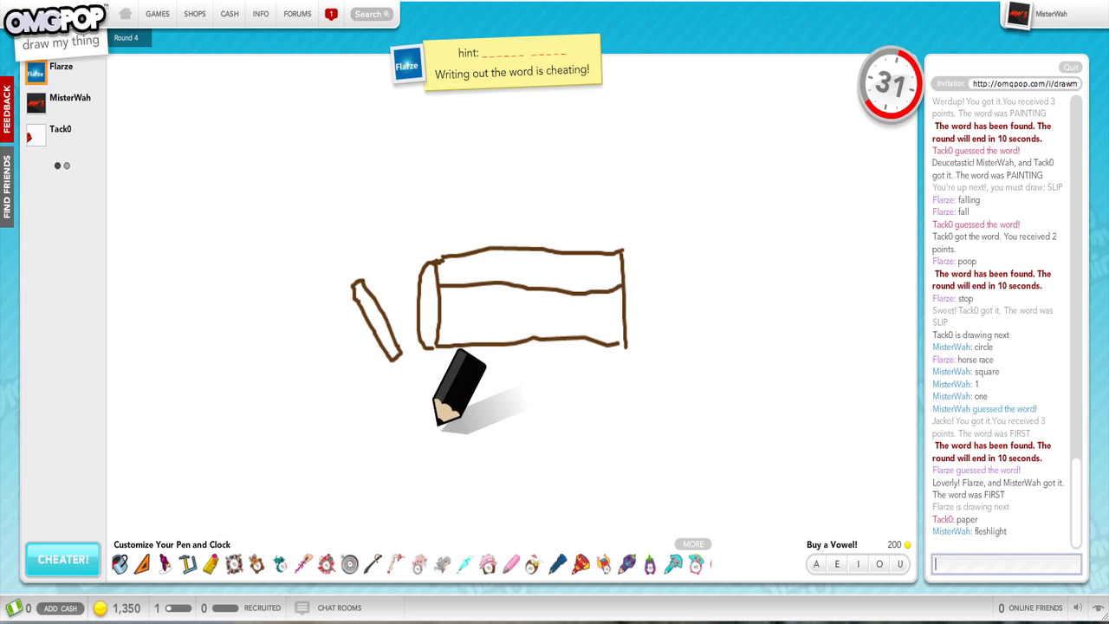
text(log of poop)
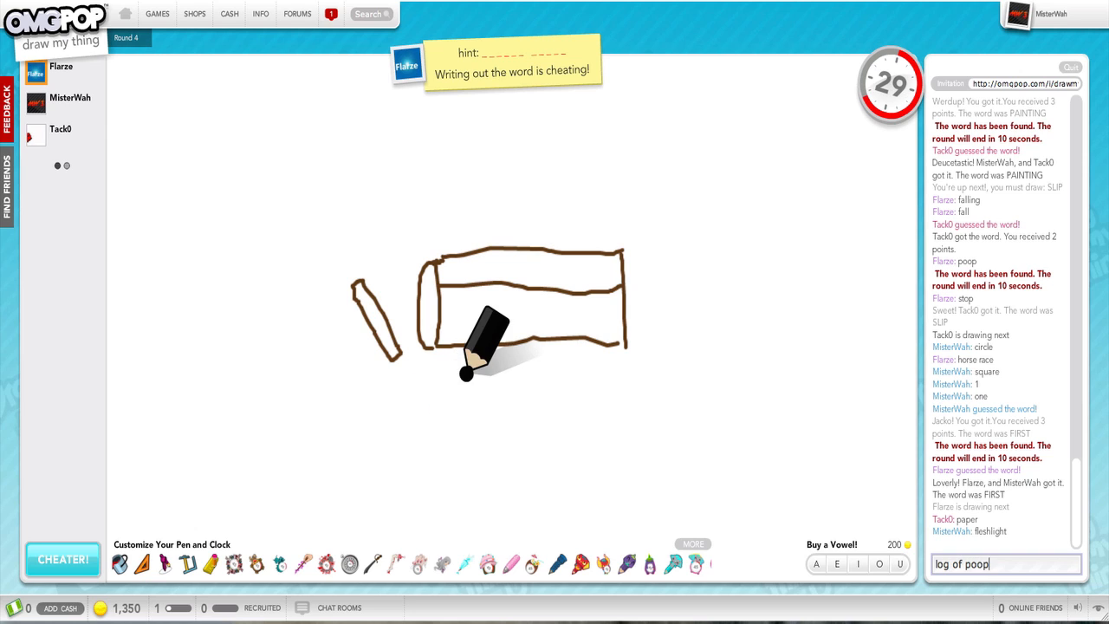
key(enter)
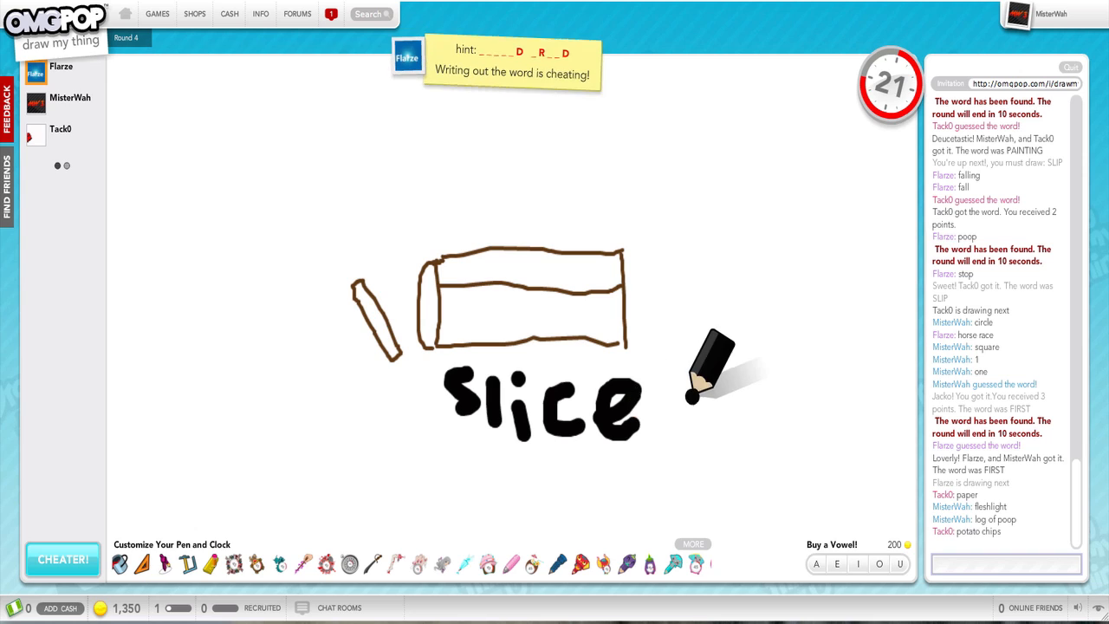
drag(658, 411, 701, 398)
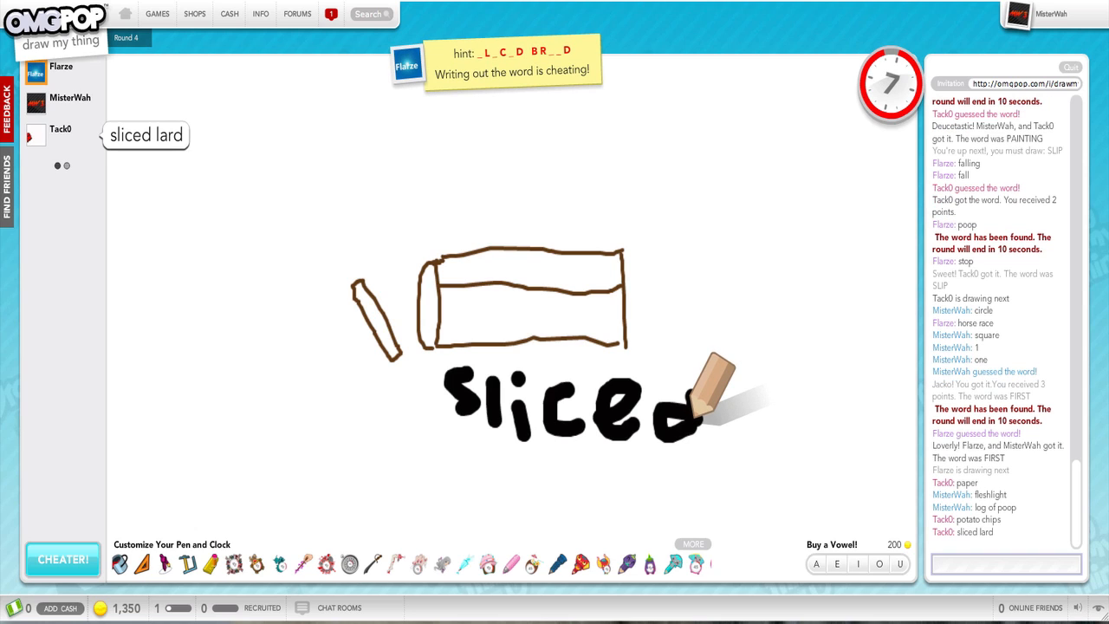
text(slice)
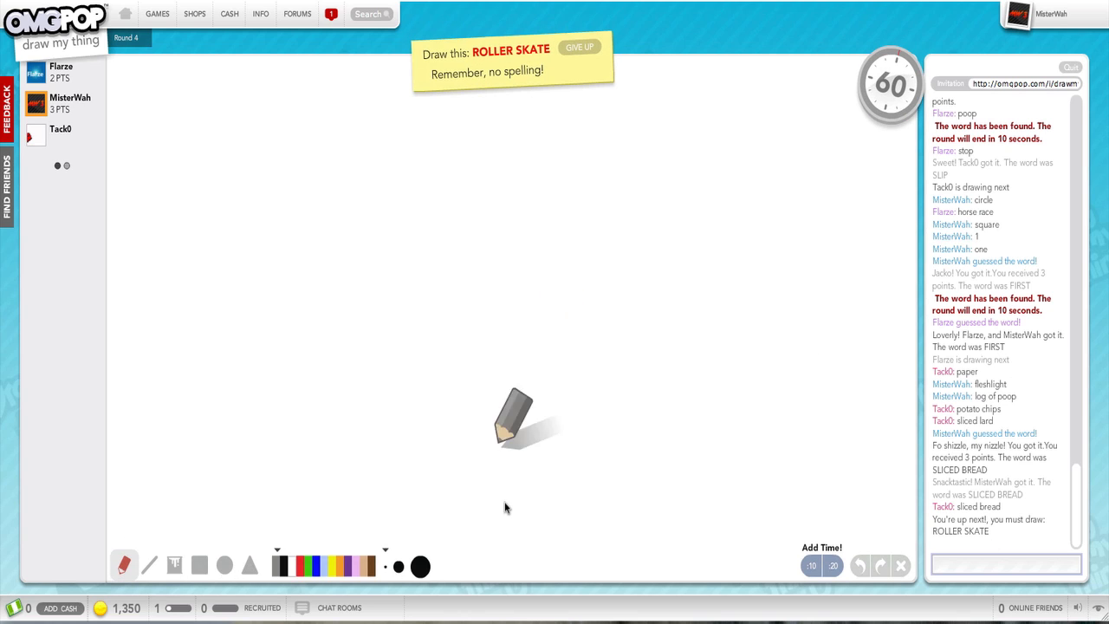
mouse_move(474, 336)
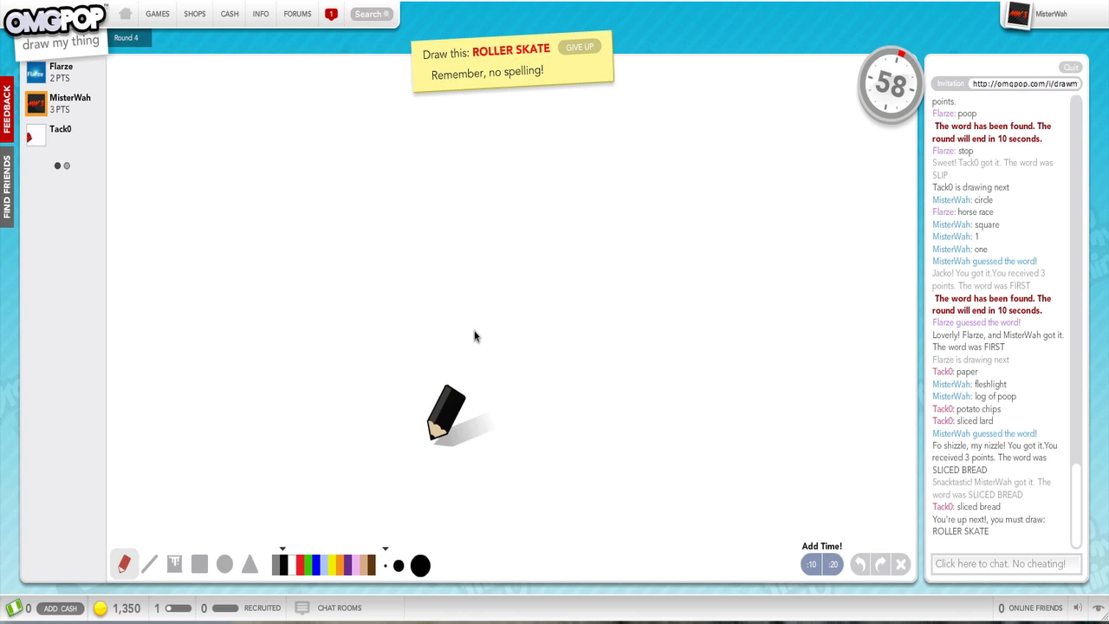
Step: Sketch the skate's boot outline and two wheels beneath it
drag(465, 265, 585, 377)
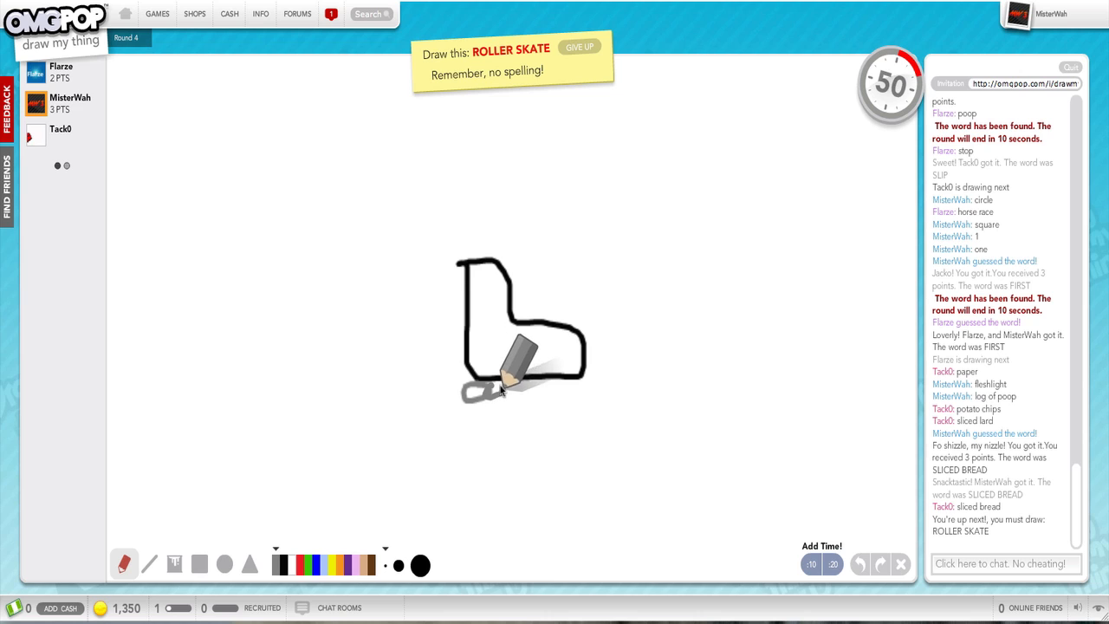
drag(519, 381, 571, 381)
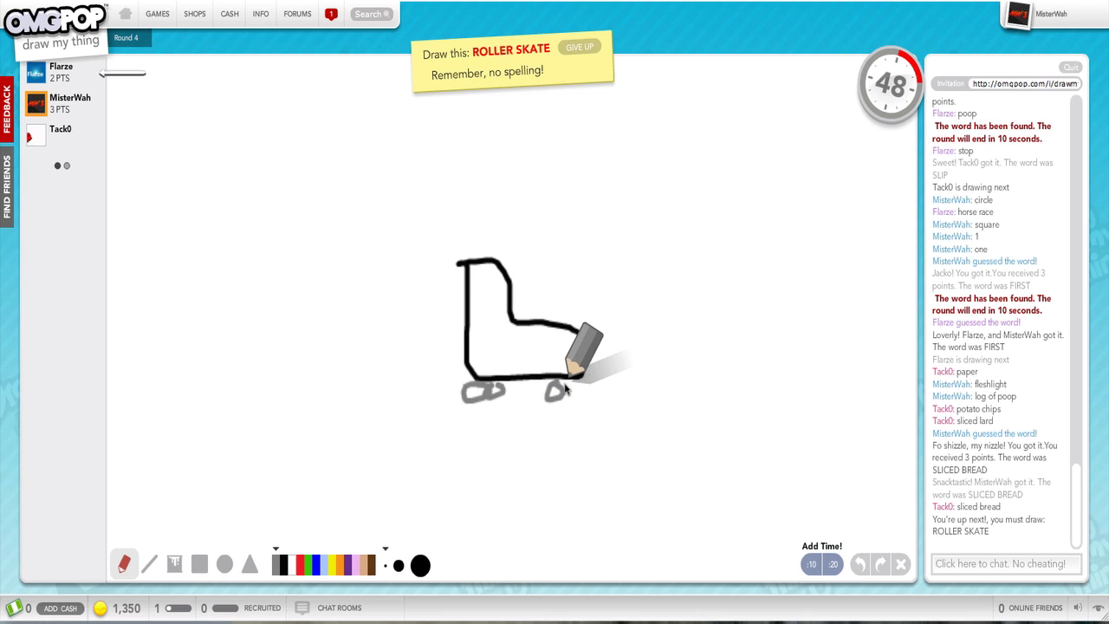